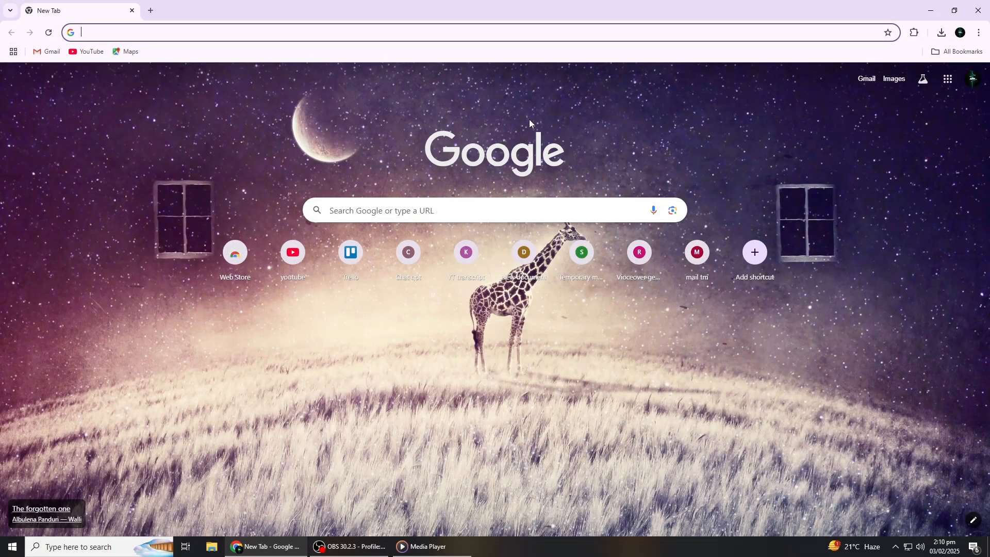
{"action": "mouse_move", "coordinate": [486, 257]}
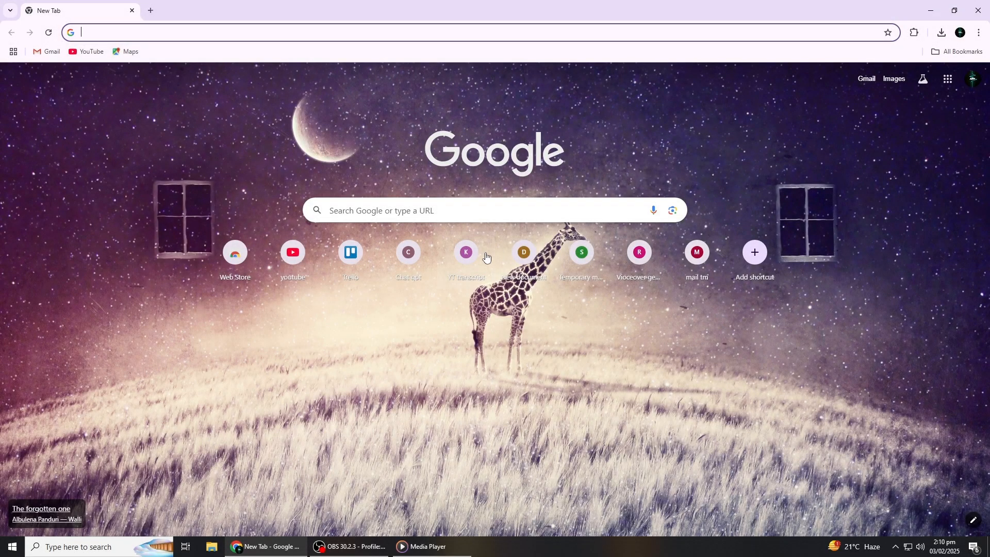
{"action": "mouse_move", "coordinate": [244, 36]}
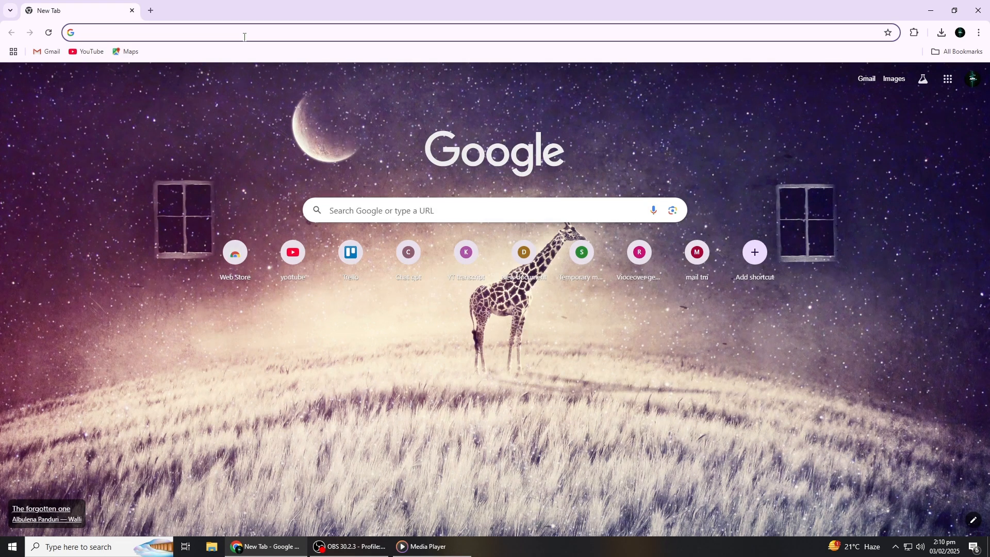
{"action": "mouse_move", "coordinate": [338, 93]}
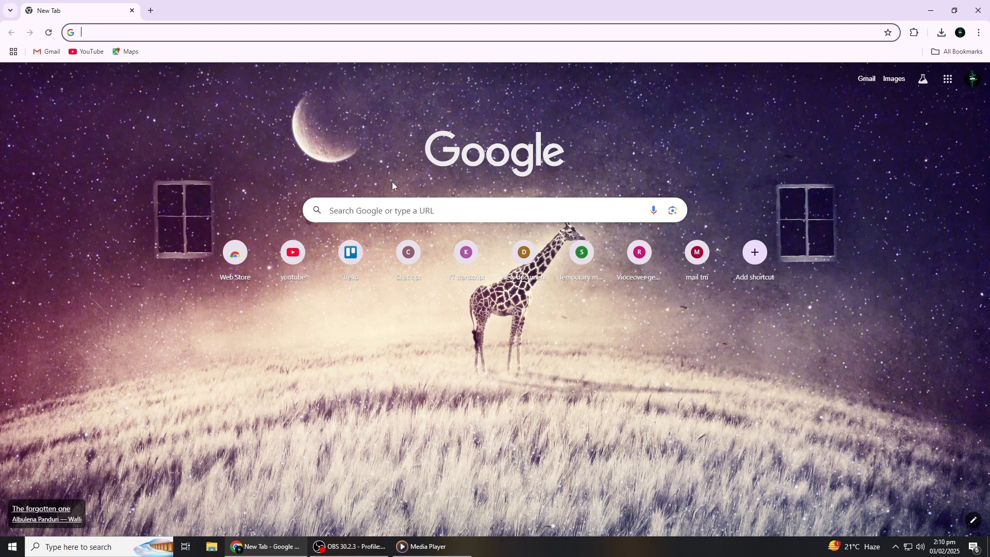
{"action": "mouse_move", "coordinate": [79, 149]}
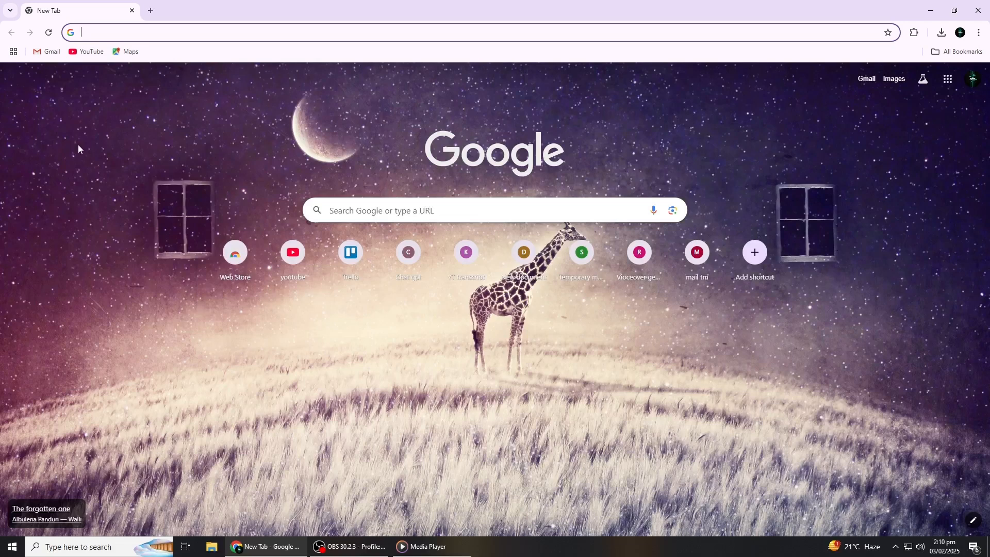
{"action": "mouse_move", "coordinate": [170, 158]}
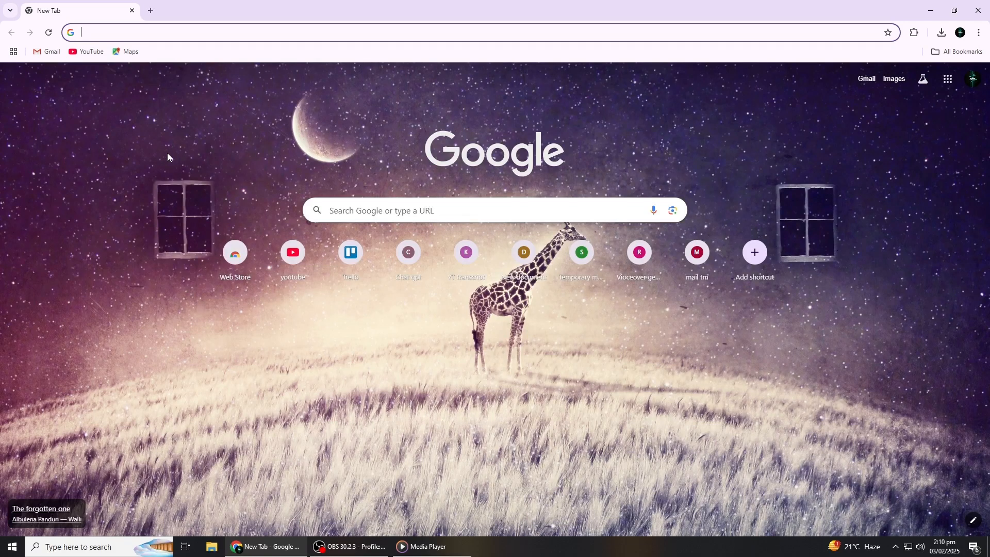
Step: Search Google for 'epic games launcher download' from Chrome's address bar
{"action": "type", "text": "epic games launcher download"}
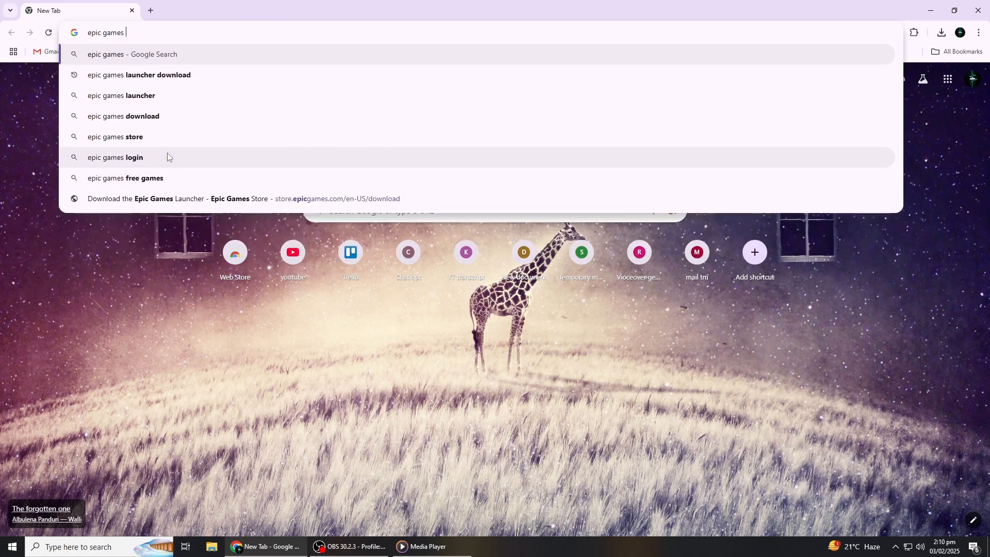
{"action": "left_click", "coordinate": [139, 74]}
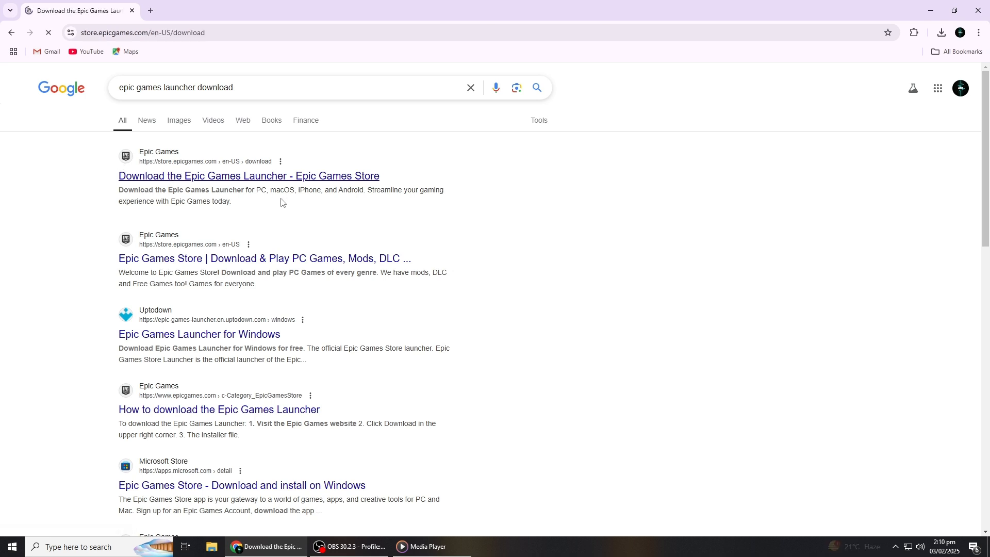
Step: Start the Epic Games Launcher installer download from the official page and check Chrome's downloads
{"action": "left_click", "coordinate": [248, 175]}
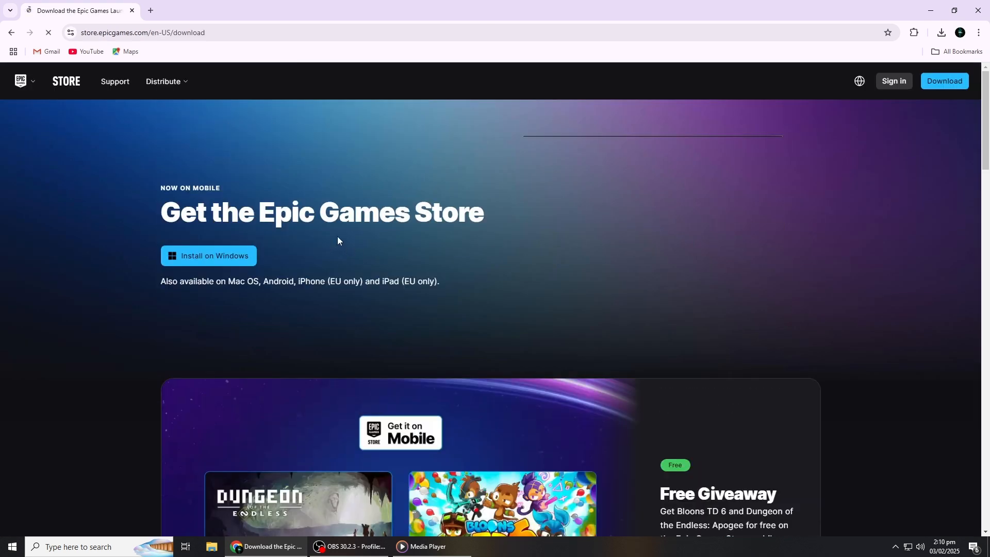
{"action": "scroll", "scroll_direction": "down", "scroll_amount": 3}
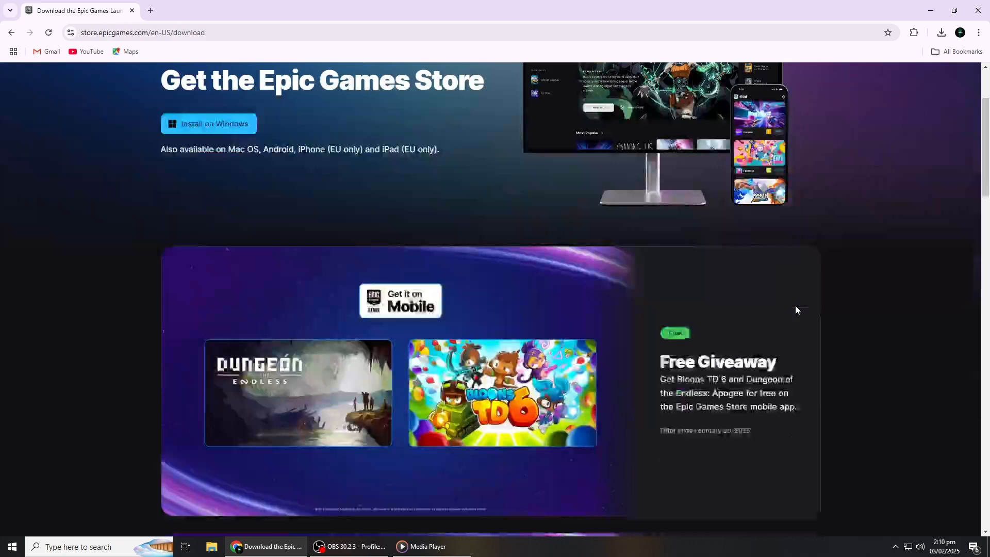
{"action": "scroll", "scroll_direction": "down", "scroll_amount": 3}
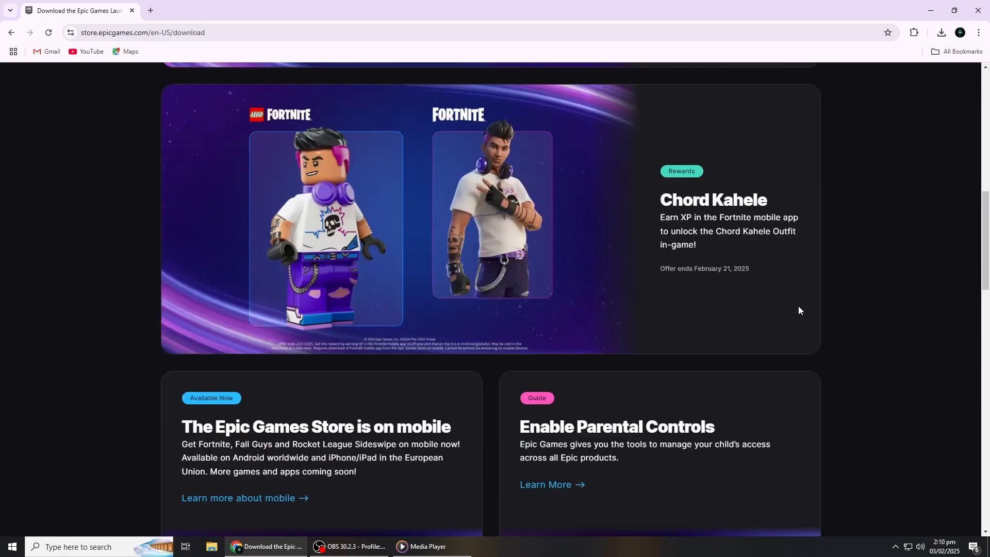
{"action": "scroll", "scroll_direction": "up", "scroll_amount": 3}
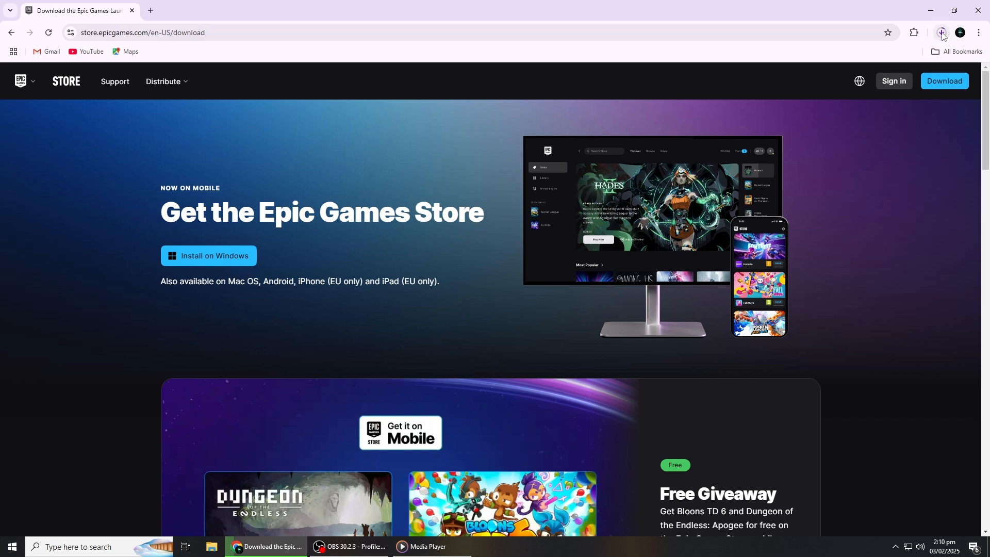
{"action": "left_click", "coordinate": [941, 33]}
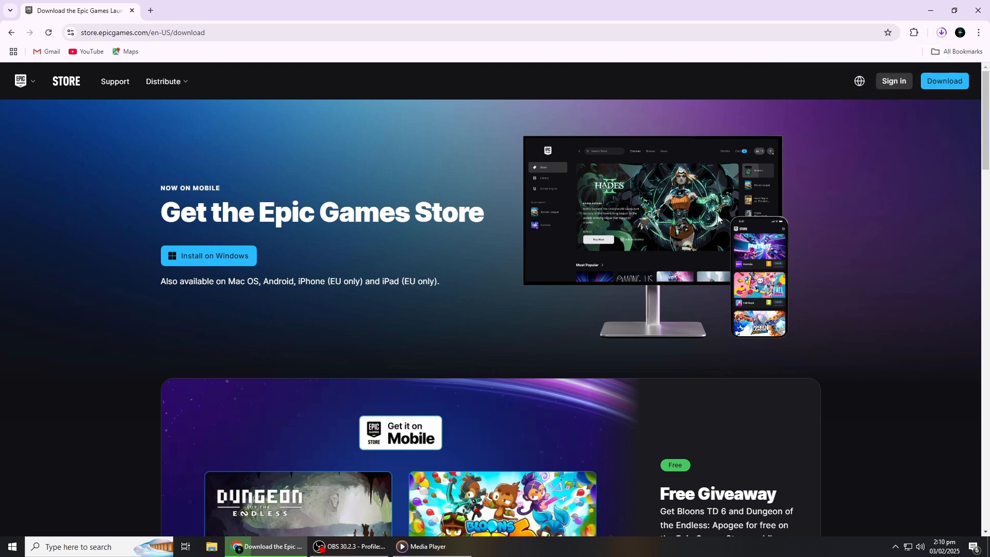
{"action": "mouse_move", "coordinate": [891, 76]}
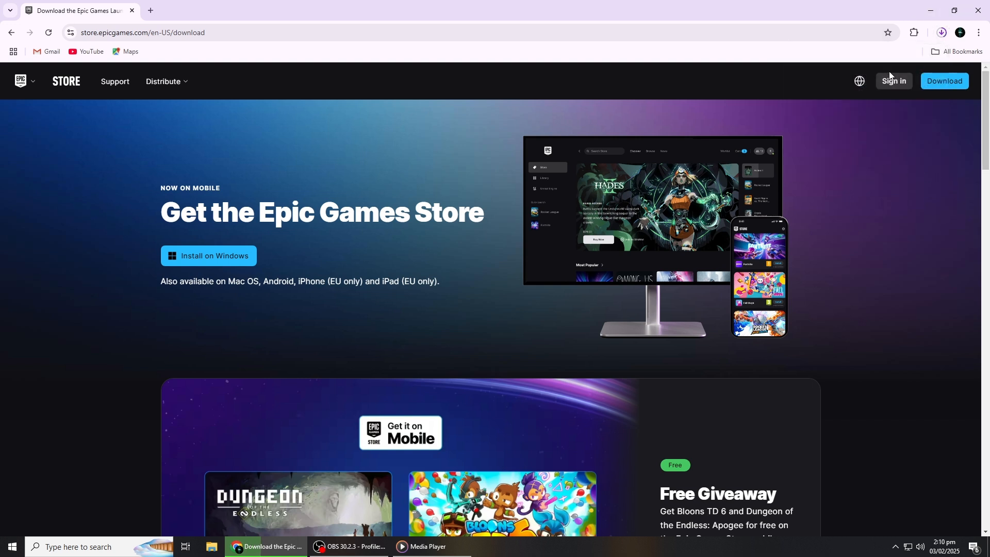
{"action": "mouse_move", "coordinate": [965, 138]}
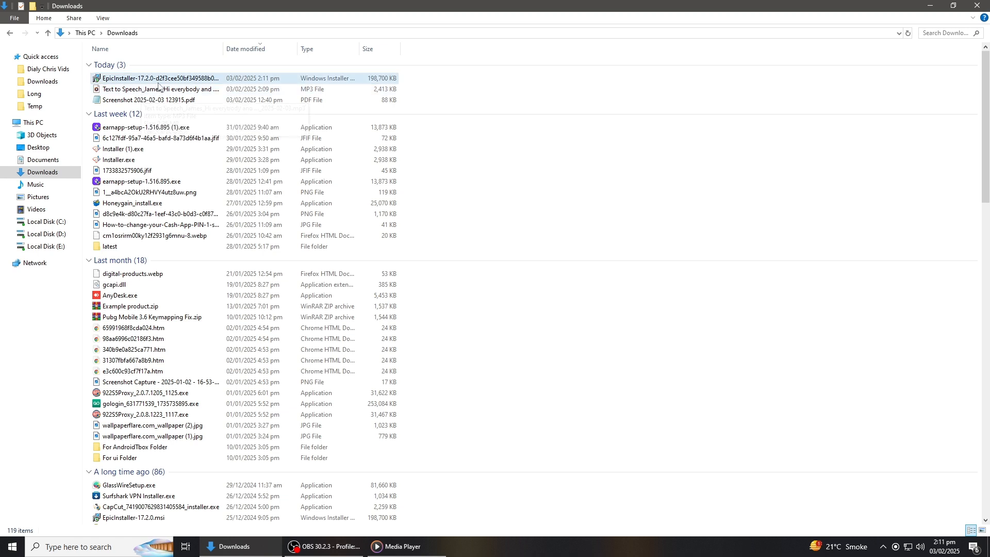
Step: Run the EpicInstaller .msi file from the Downloads folder
{"action": "left_click", "coordinate": [158, 78]}
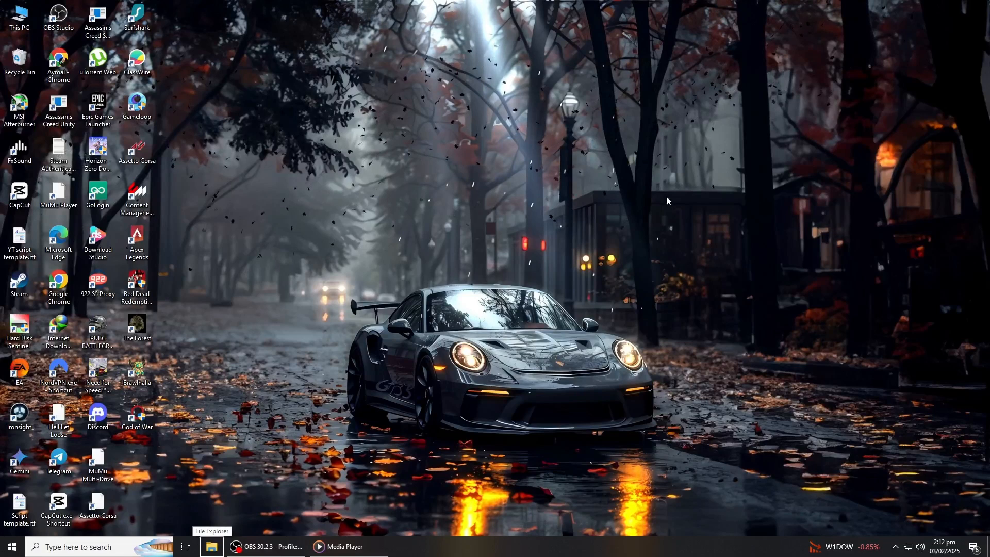
{"action": "mouse_move", "coordinate": [898, 156]}
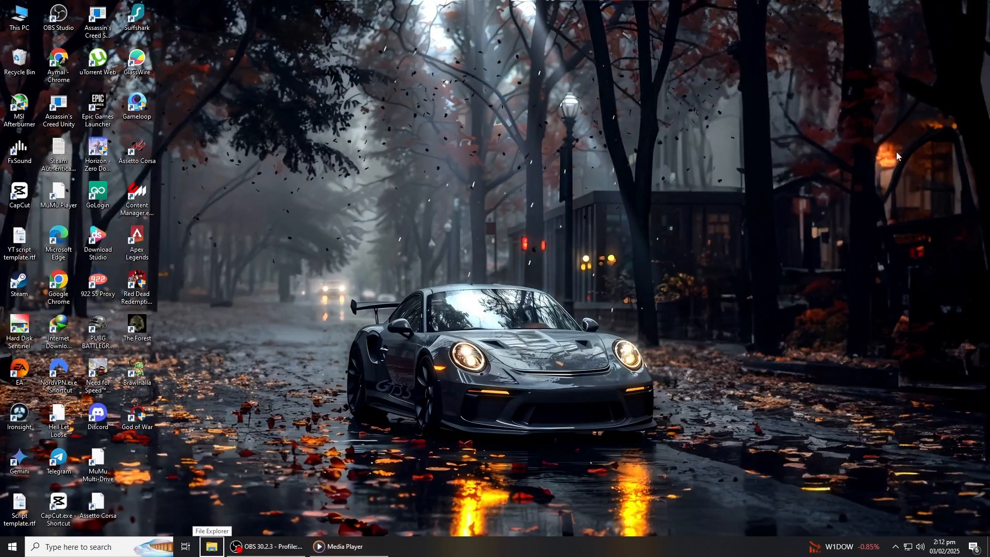
{"action": "mouse_move", "coordinate": [548, 149]}
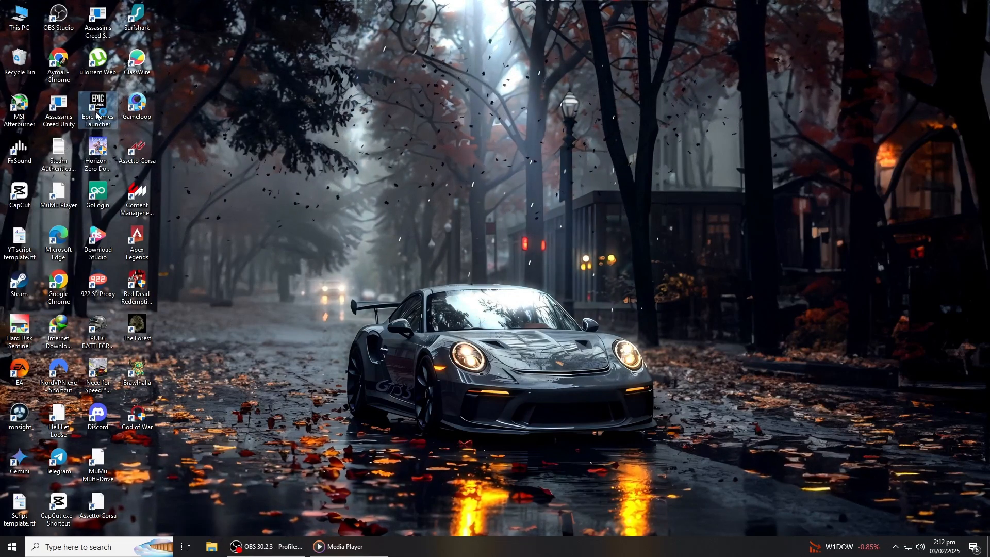
Step: Start the Epic Games Launcher from its desktop shortcut
{"action": "double_click", "coordinate": [97, 106]}
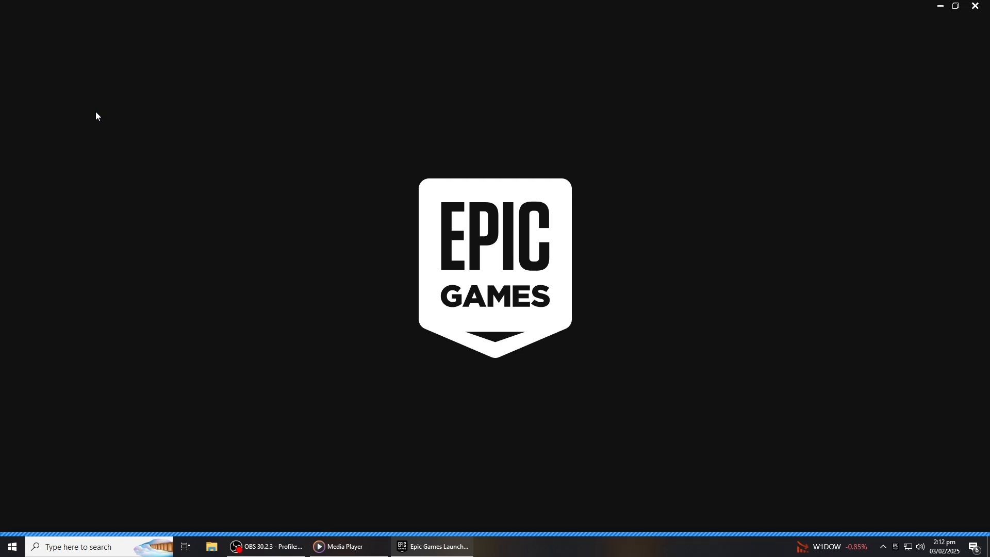
{"action": "mouse_move", "coordinate": [453, 218]}
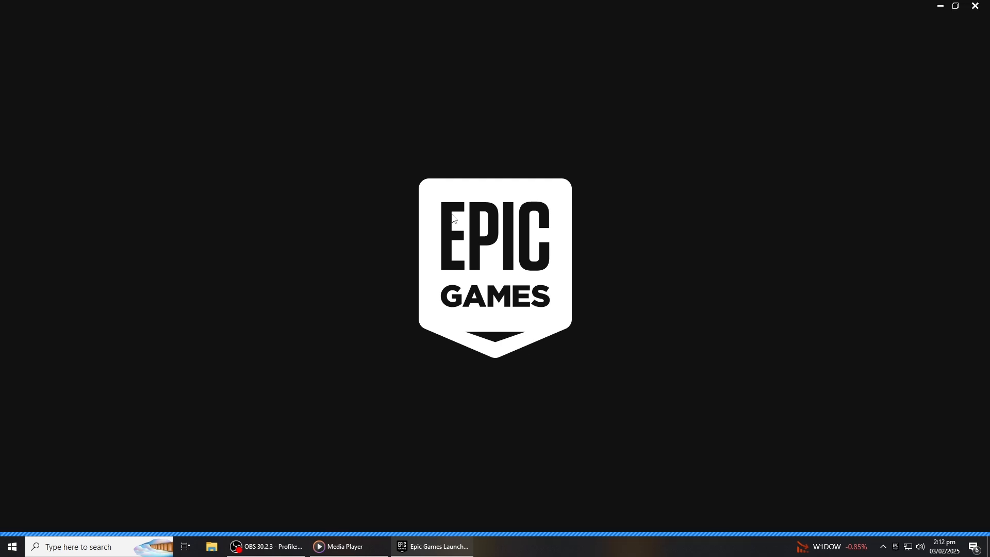
{"action": "mouse_move", "coordinate": [507, 267]}
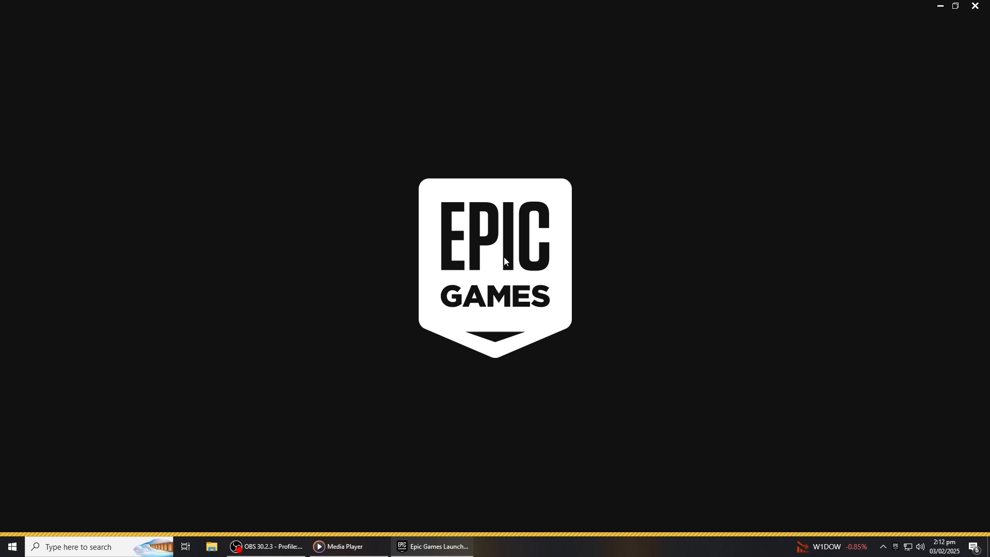
{"action": "mouse_move", "coordinate": [950, 448]}
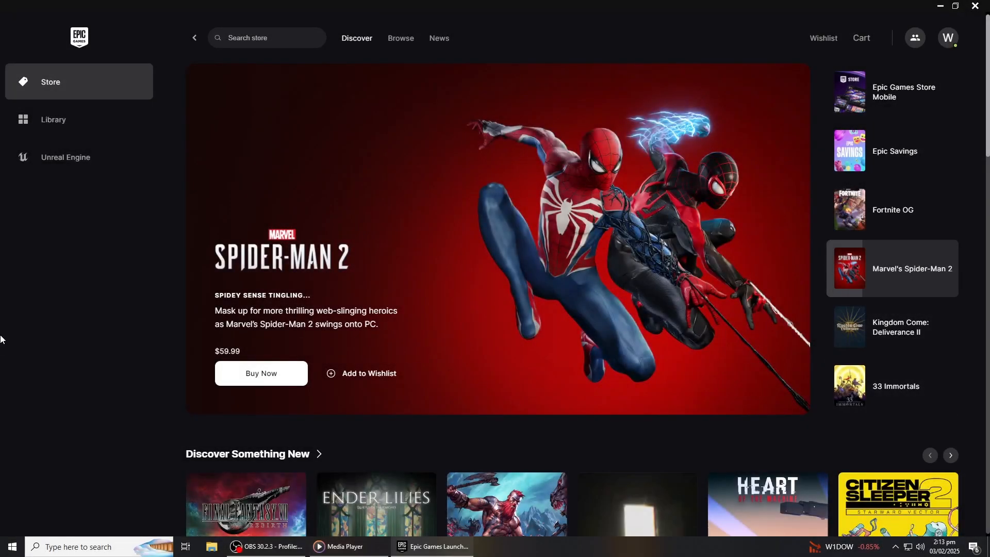
Step: Search the store for 'fortnite' to open the Fortnite store page
{"action": "scroll", "scroll_direction": "down", "scroll_amount": 3}
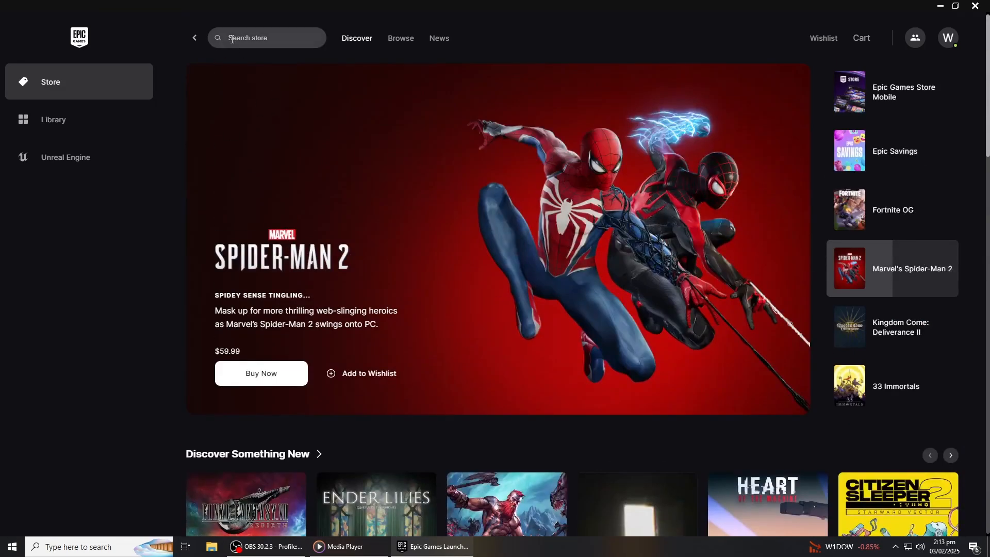
{"action": "left_click", "coordinate": [265, 38]}
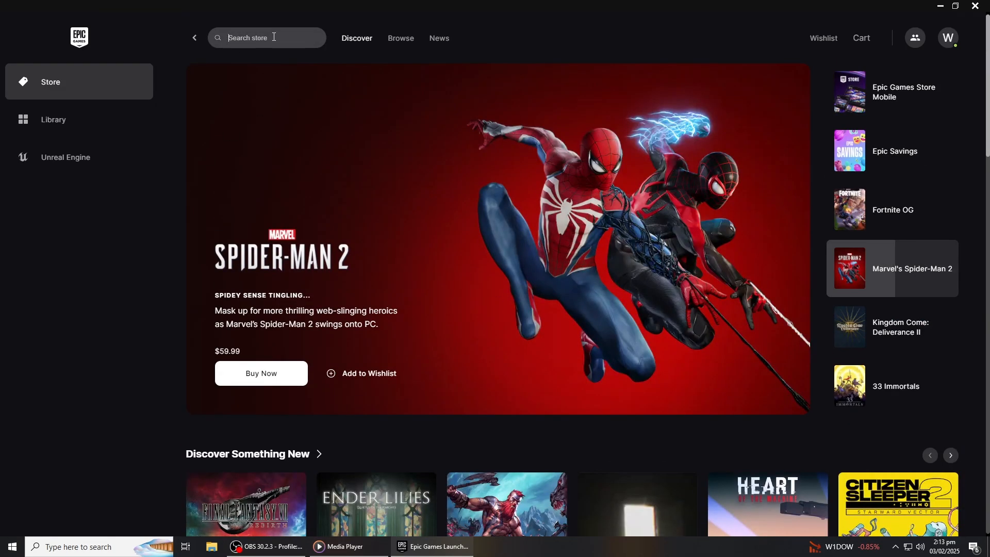
{"action": "type", "text": "fortnitwe"}
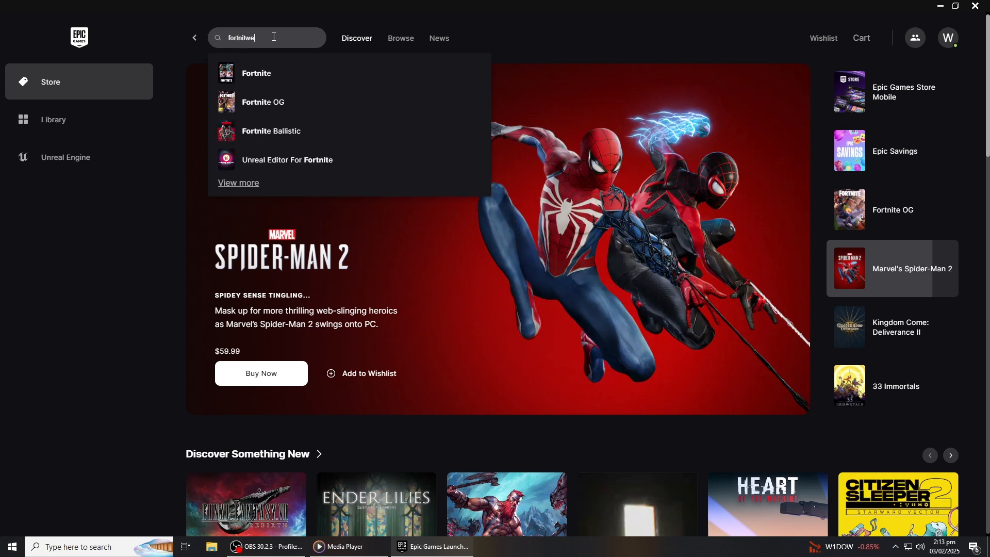
{"action": "key", "text": "backspace"}
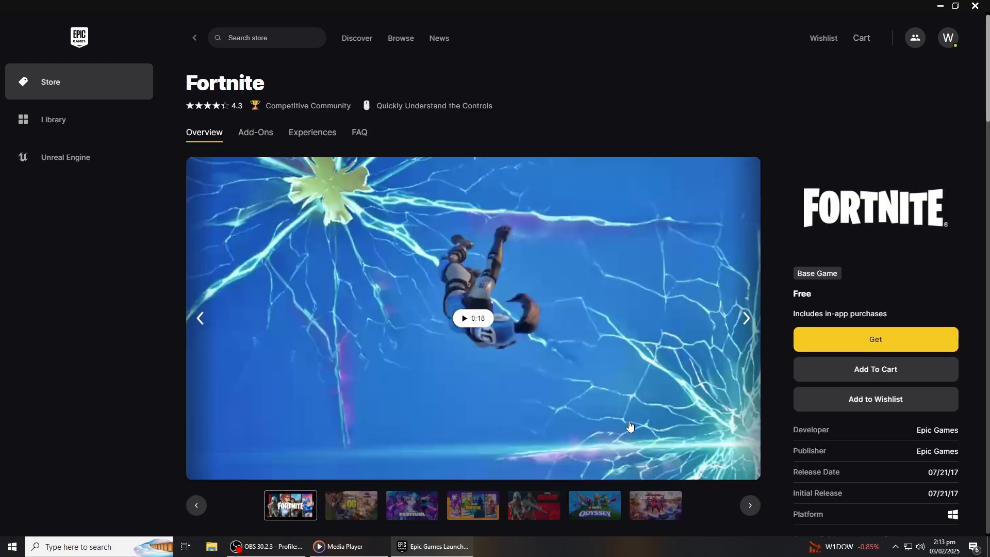
Step: Select Get on the Fortnite store page to open the $0.00 checkout
{"action": "scroll", "scroll_direction": "down", "scroll_amount": 3}
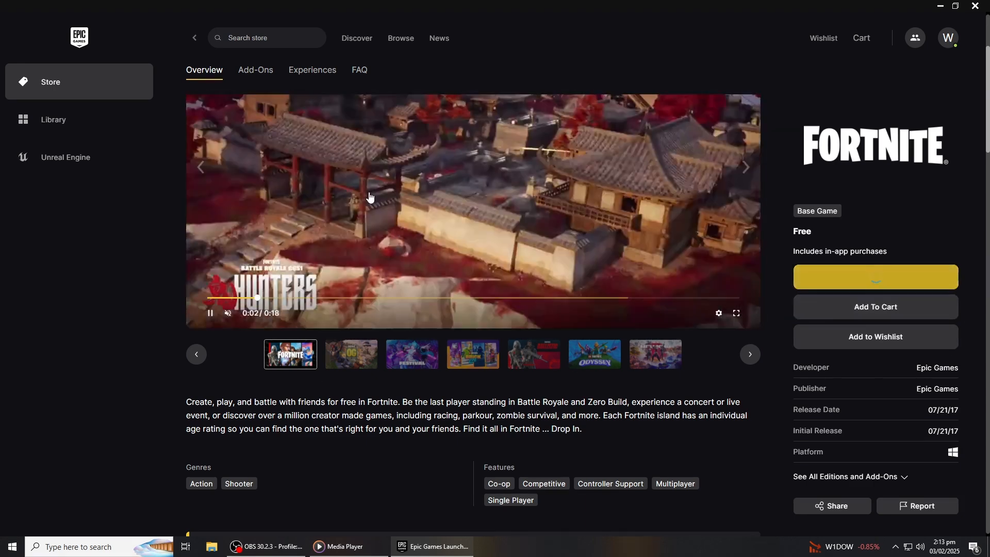
{"action": "left_click", "coordinate": [875, 276]}
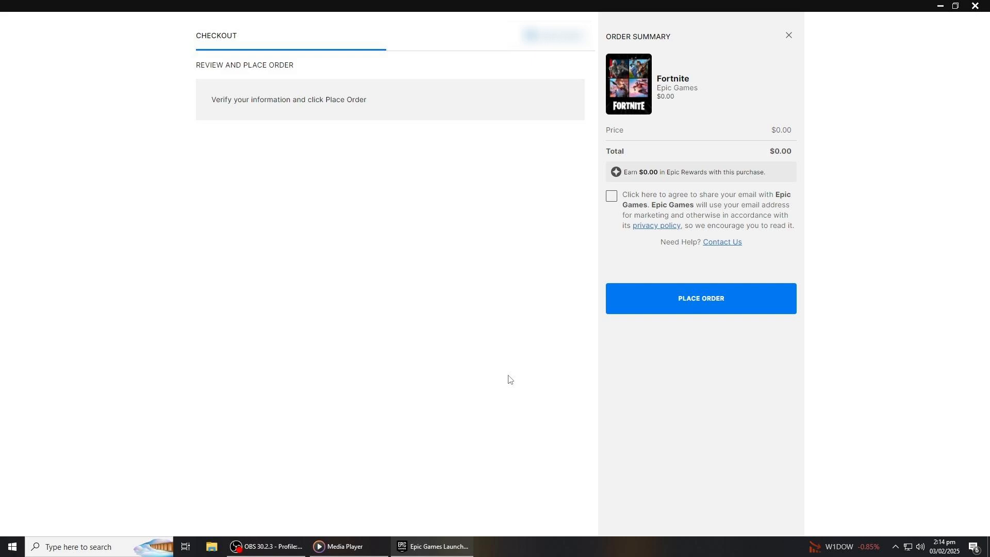
Step: Place the $0.00 Fortnite order from the checkout overlay
{"action": "left_click", "coordinate": [788, 34]}
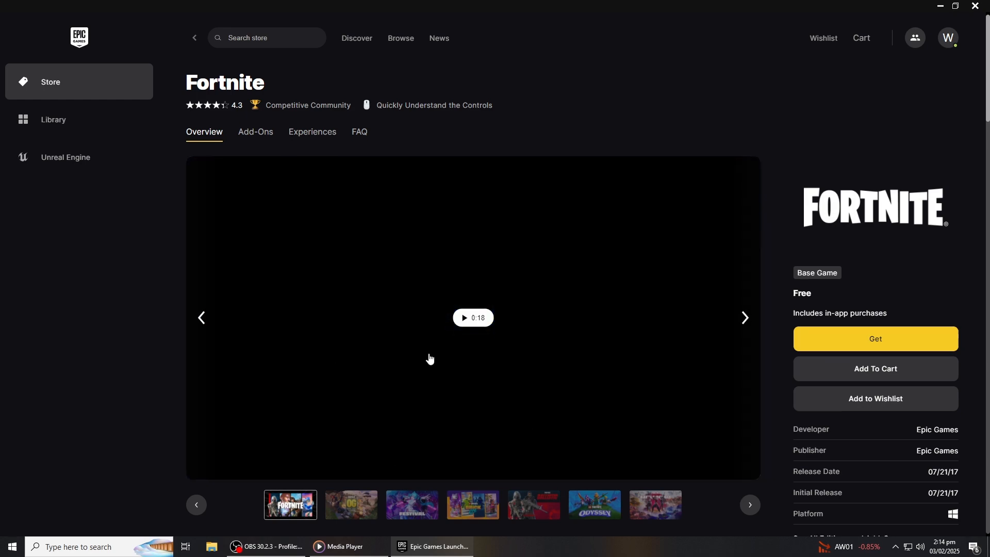
{"action": "scroll", "scroll_direction": "down", "scroll_amount": 3}
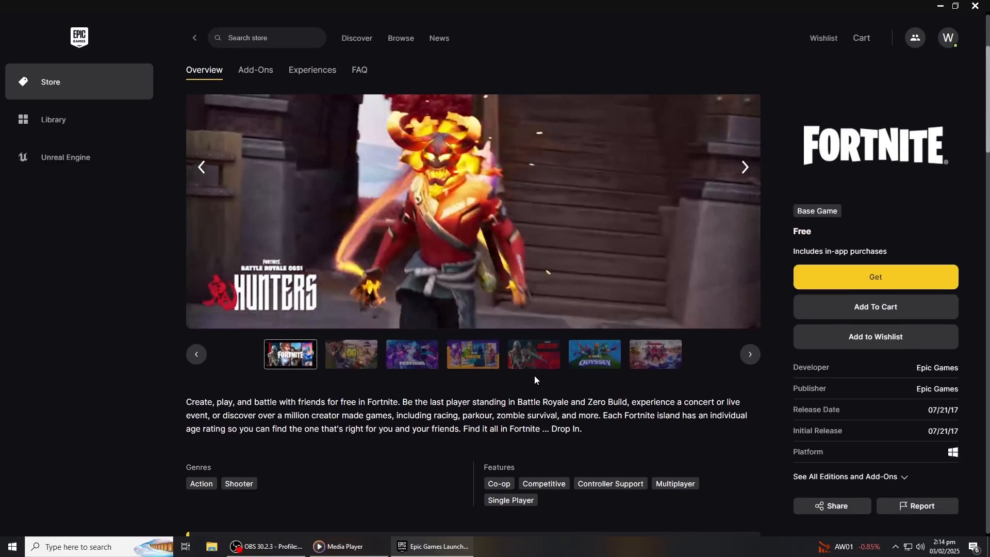
{"action": "scroll", "scroll_direction": "down", "scroll_amount": 3}
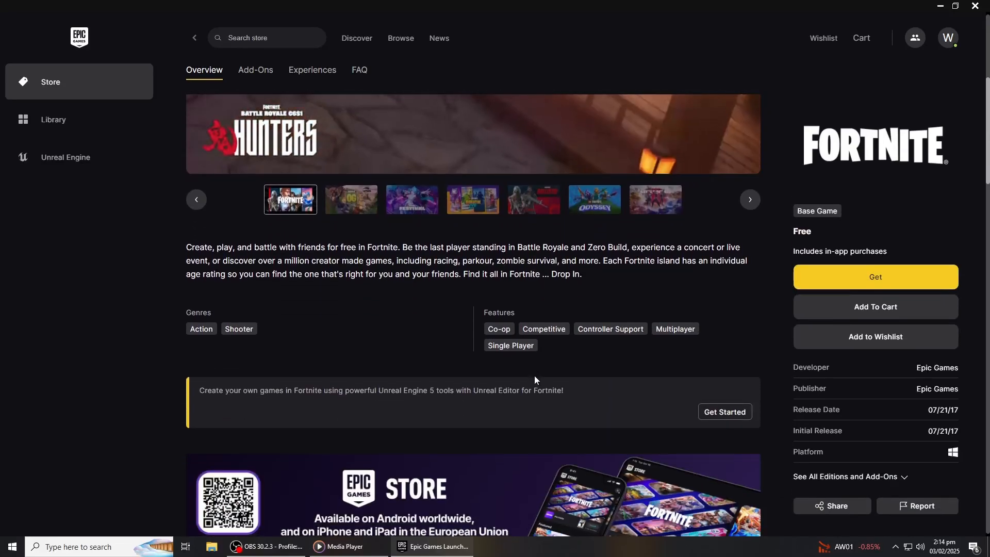
{"action": "scroll", "scroll_direction": "down", "scroll_amount": 3}
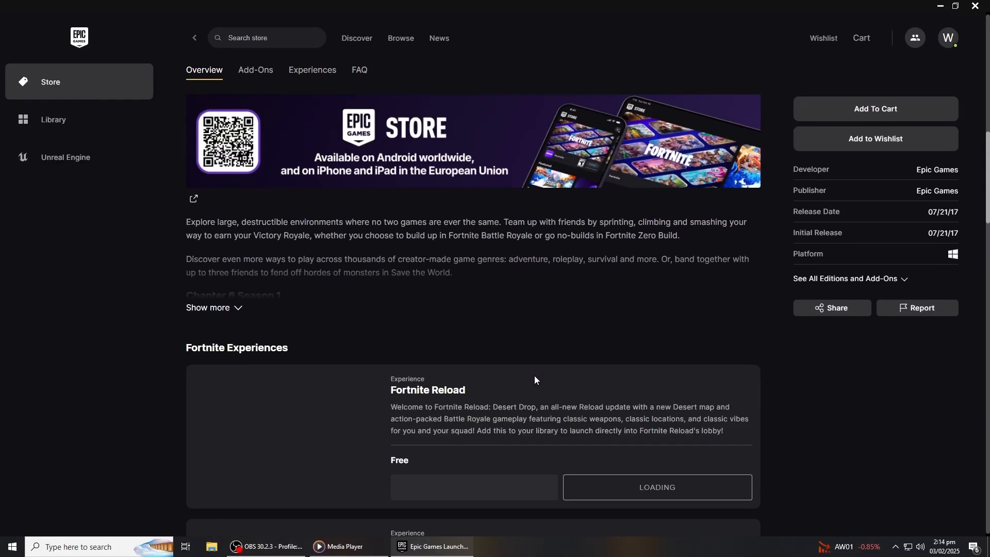
{"action": "scroll", "scroll_direction": "down", "scroll_amount": 3}
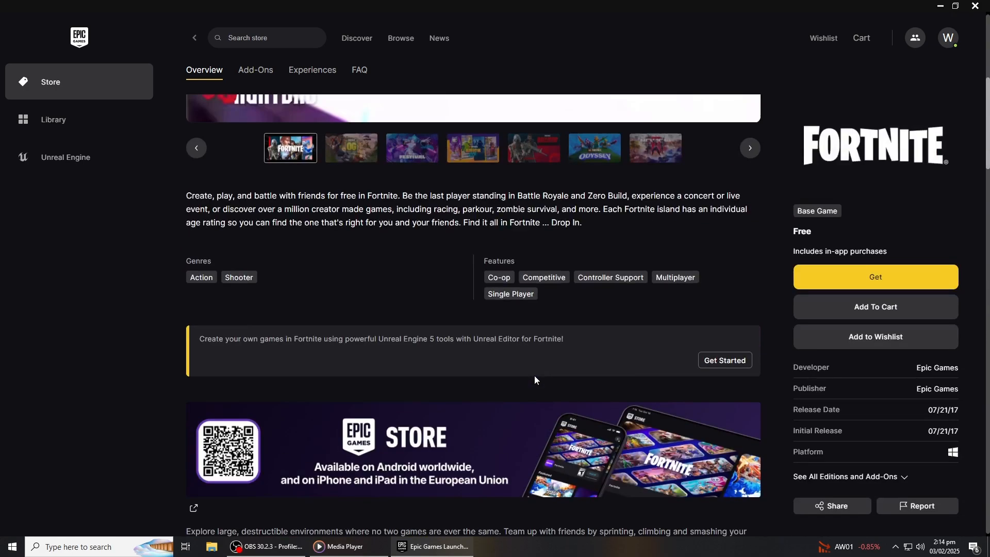
{"action": "scroll", "scroll_direction": "up", "scroll_amount": 3}
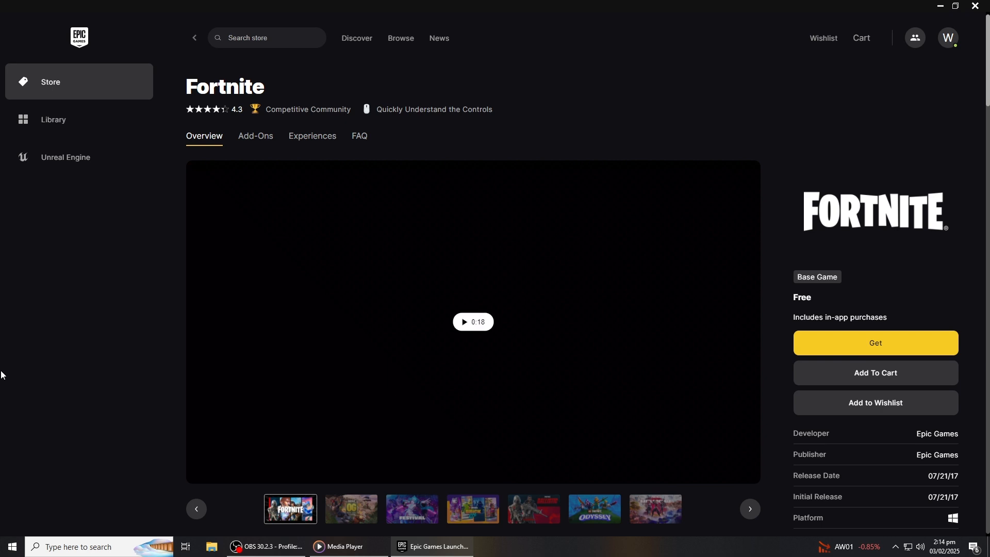
{"action": "scroll", "scroll_direction": "down", "scroll_amount": 3}
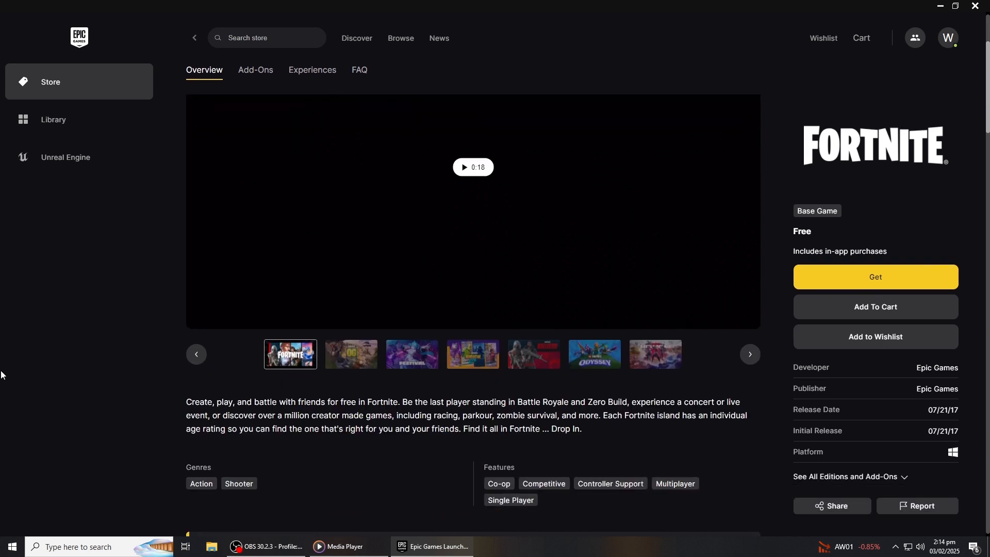
{"action": "scroll", "scroll_direction": "up", "scroll_amount": 3}
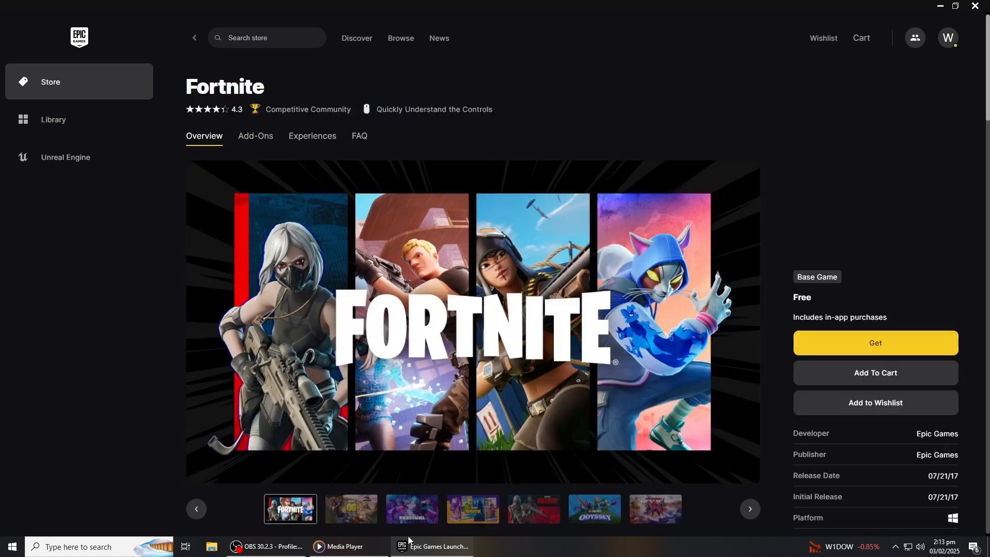